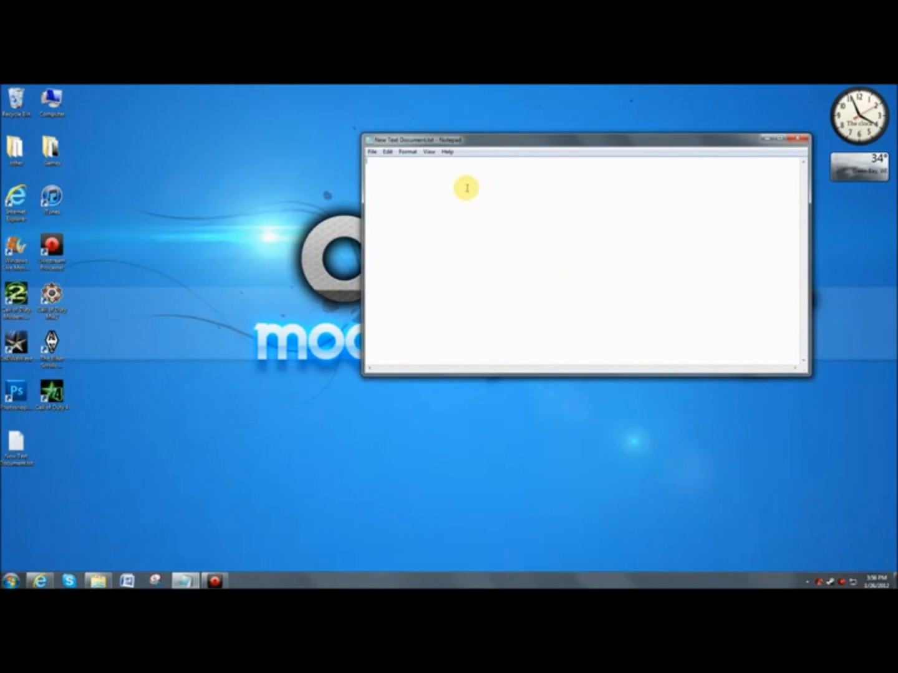
# Write the greeting and intro: this vid shows how to get the AlterIWnet aimbot to work
pyautogui.write('w1')
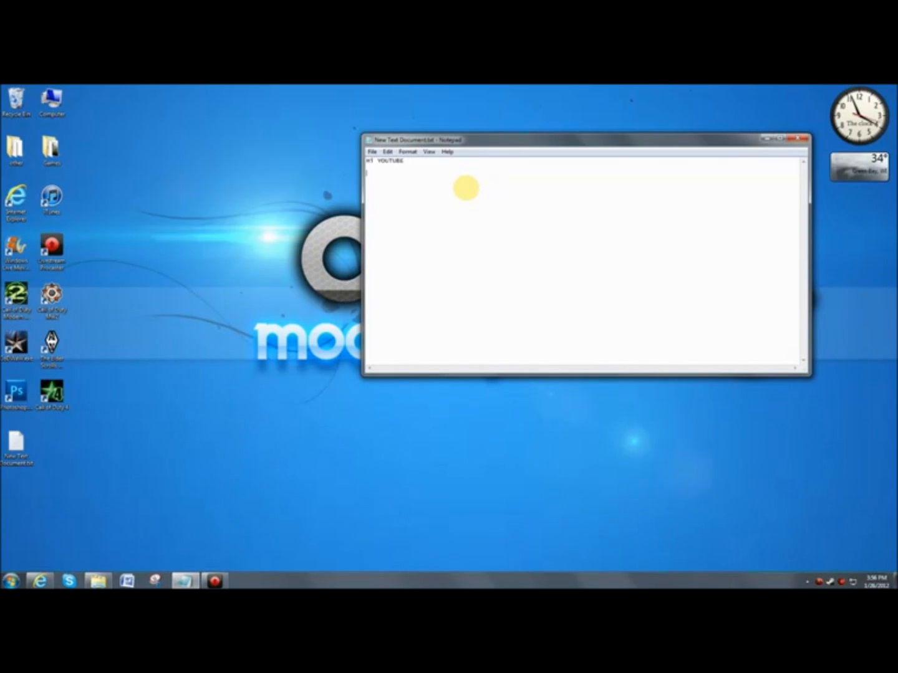
pyautogui.write('this vid is for')
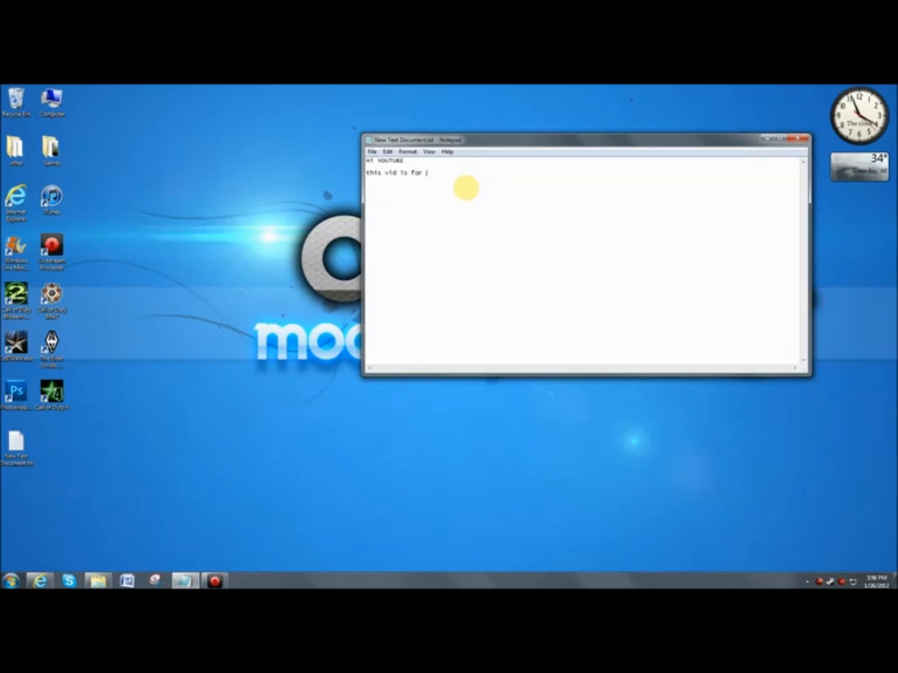
pyautogui.write('how to')
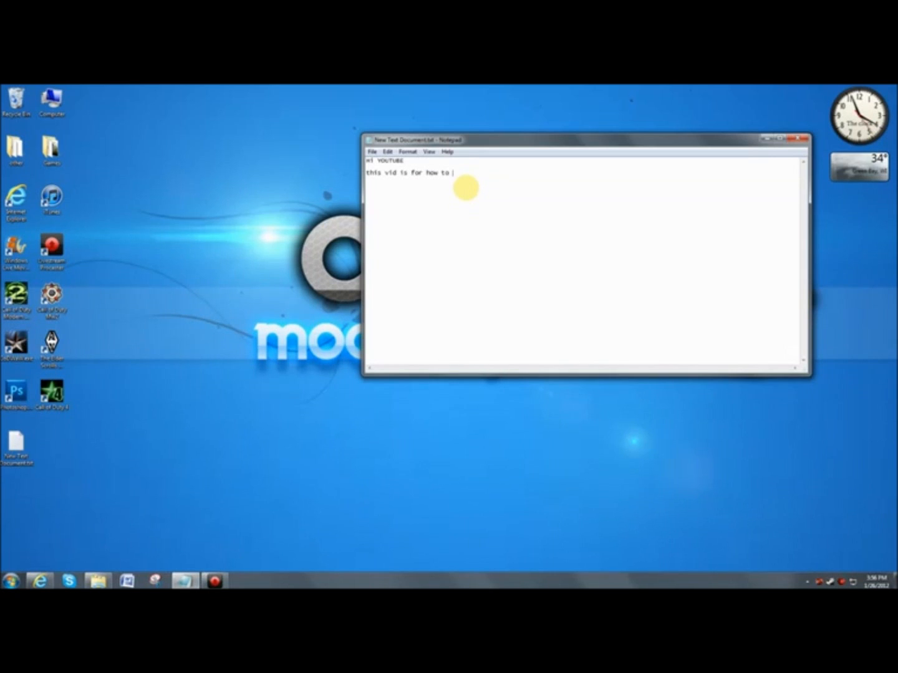
pyautogui.write('get the')
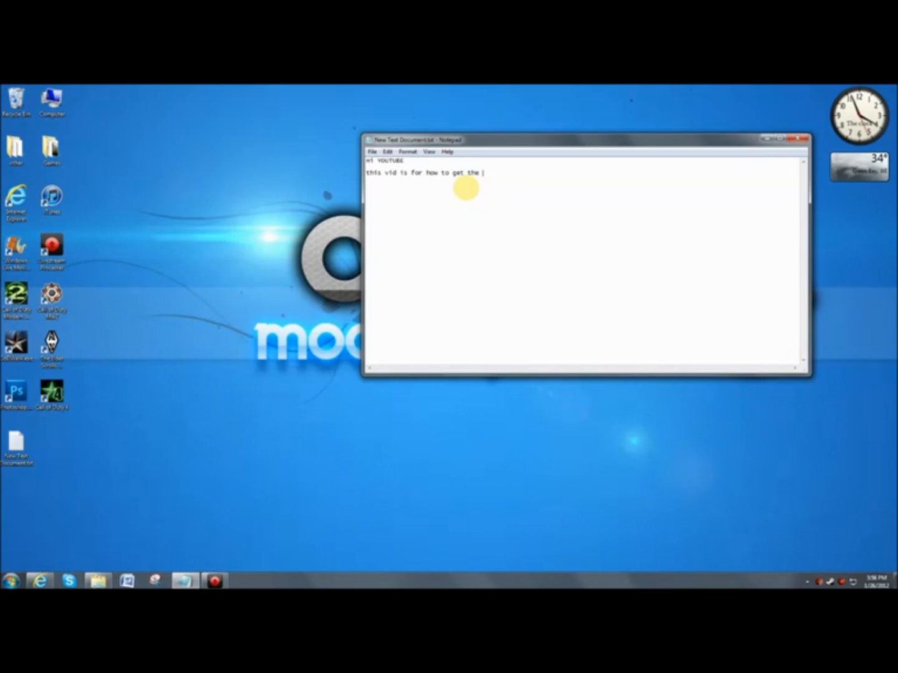
pyautogui.write('AlterIW net')
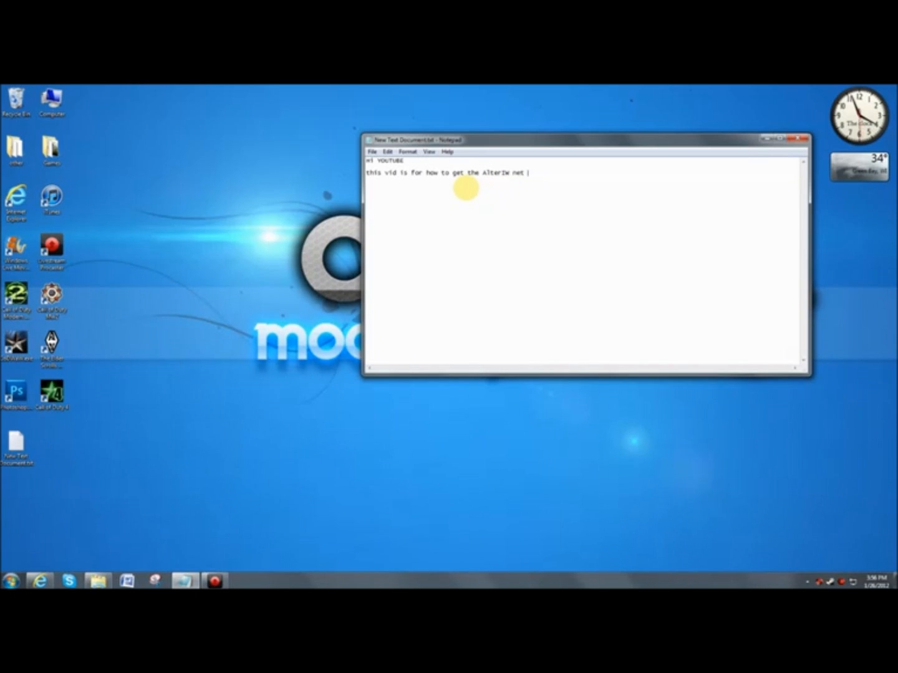
pyautogui.write('aim')
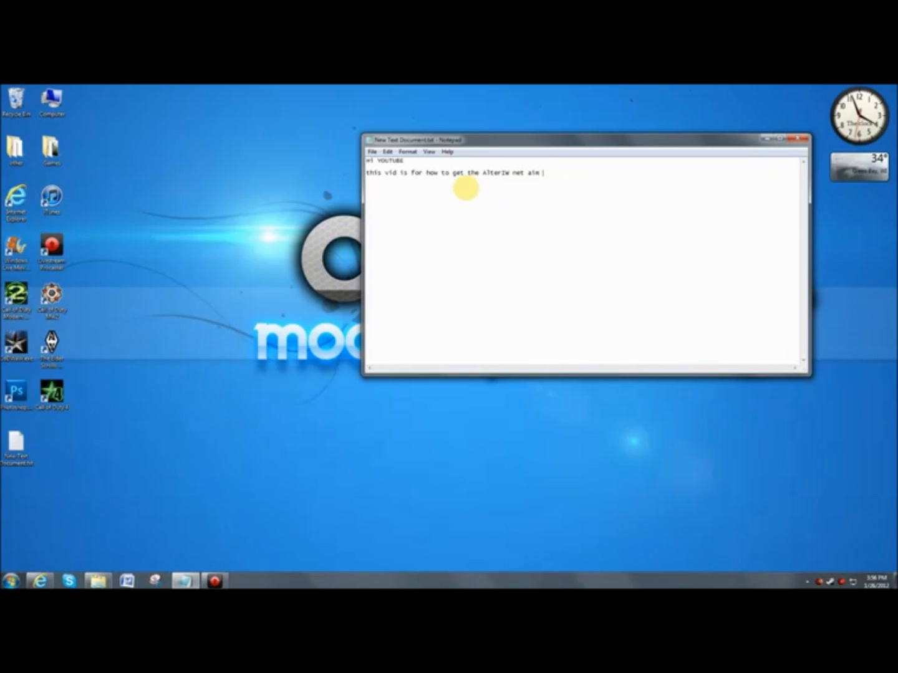
pyautogui.write('bot to wo')
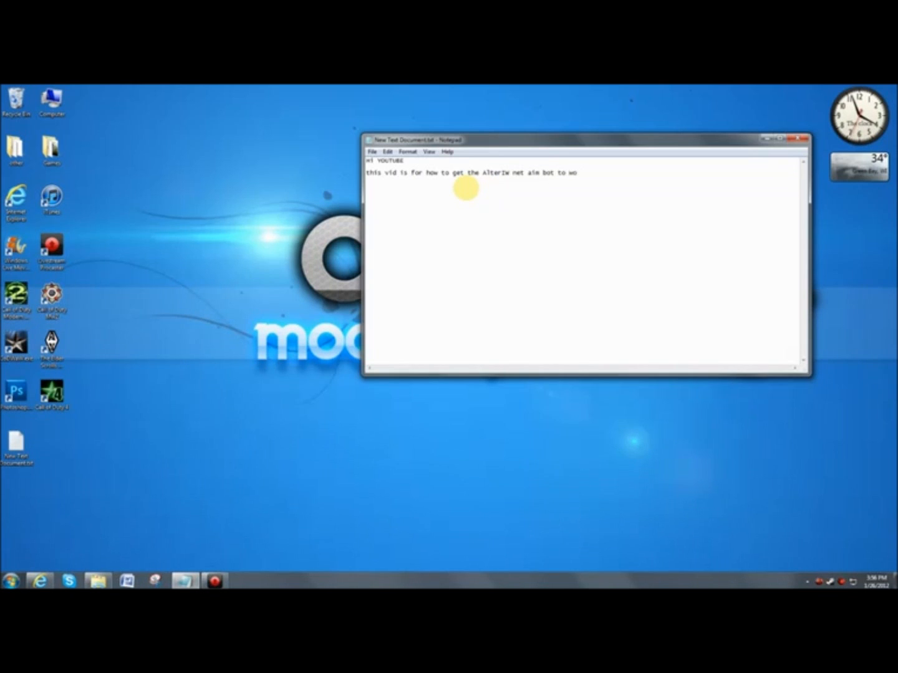
pyautogui.write('rk')
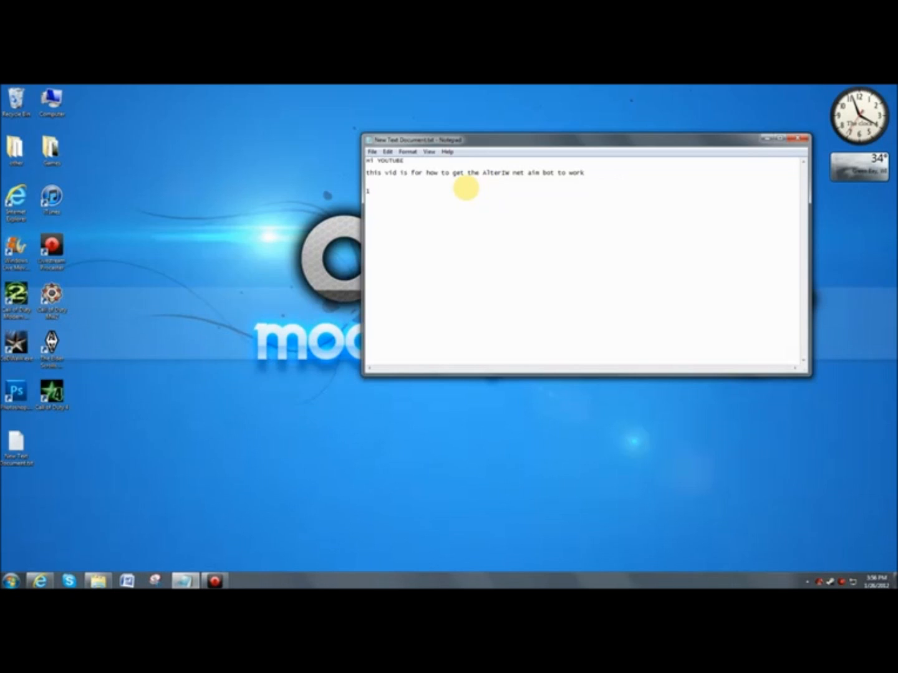
pyautogui.write('.')
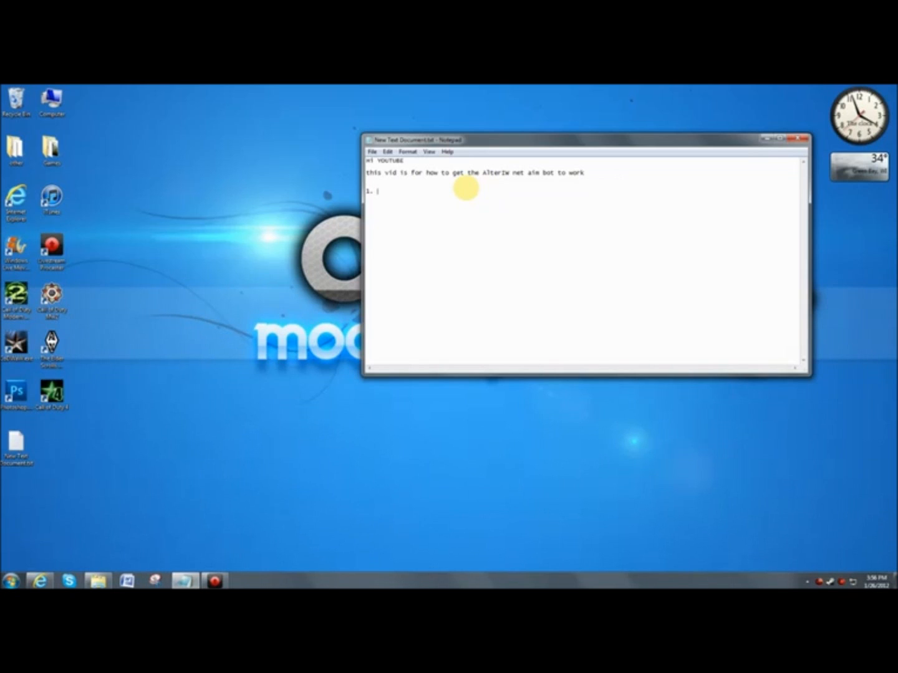
# Add the first step '1. start up aimbot program'
pyautogui.write('start up aimbot proj')
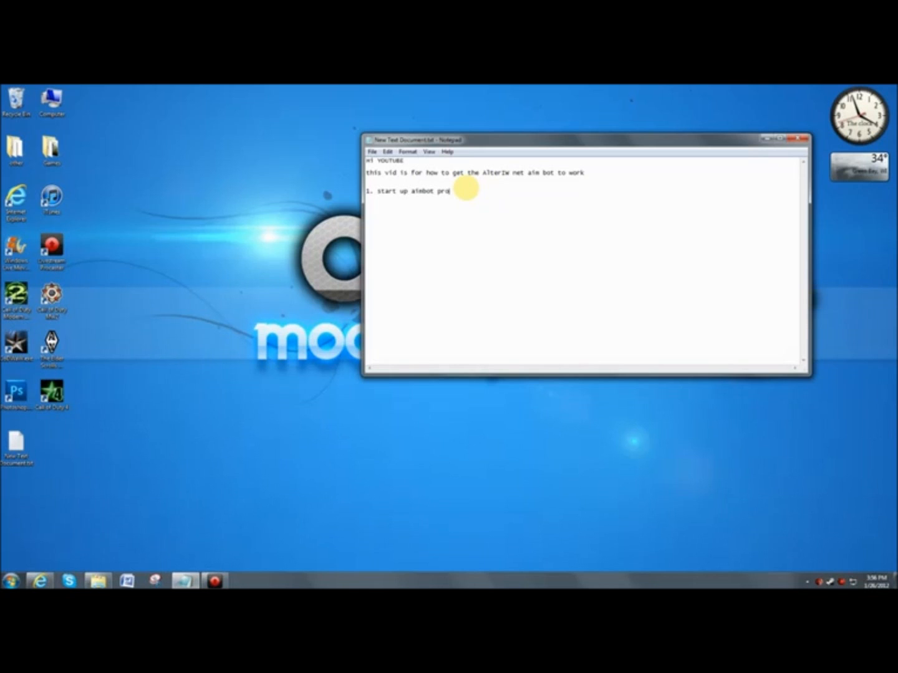
pyautogui.write('ram')
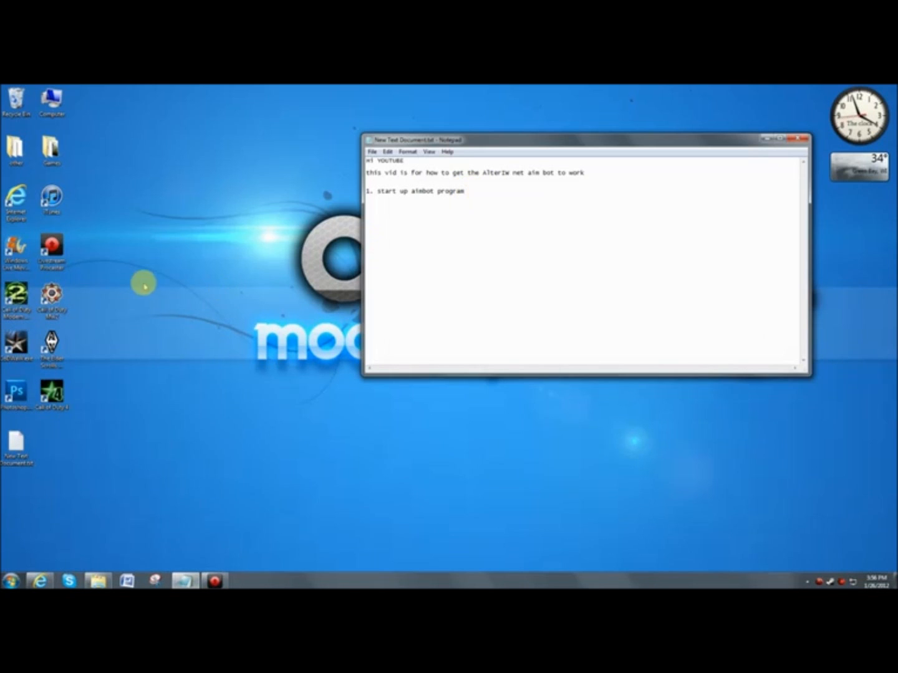
# Launch the AlterIWnet aimbot from Games > hacks > mw2 stuff > alteriwnet mod
pyautogui.doubleClick(51, 150)
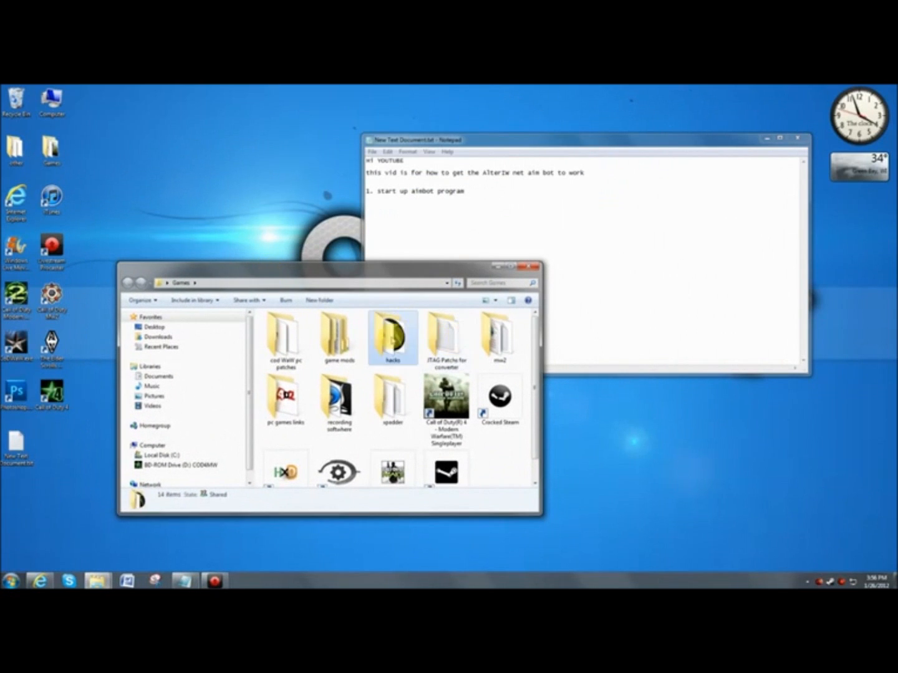
pyautogui.doubleClick(495, 337)
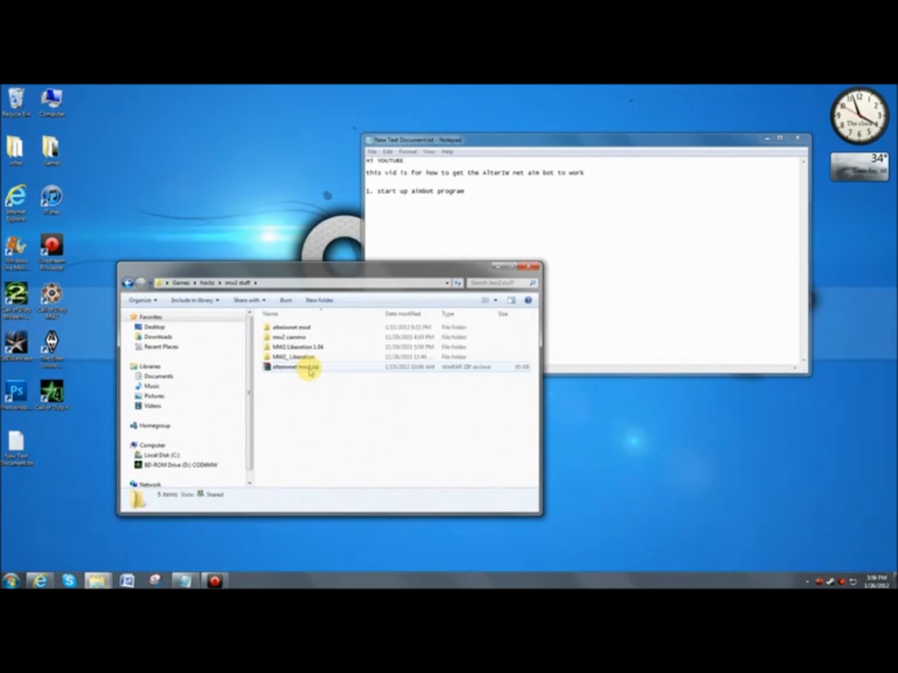
pyautogui.doubleClick(289, 327)
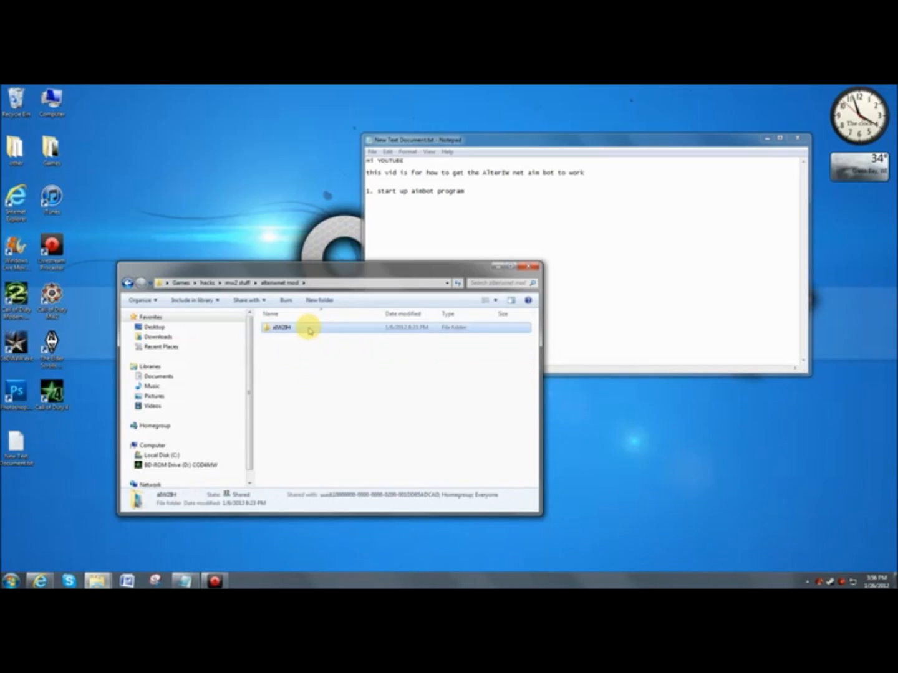
pyautogui.doubleClick(293, 326)
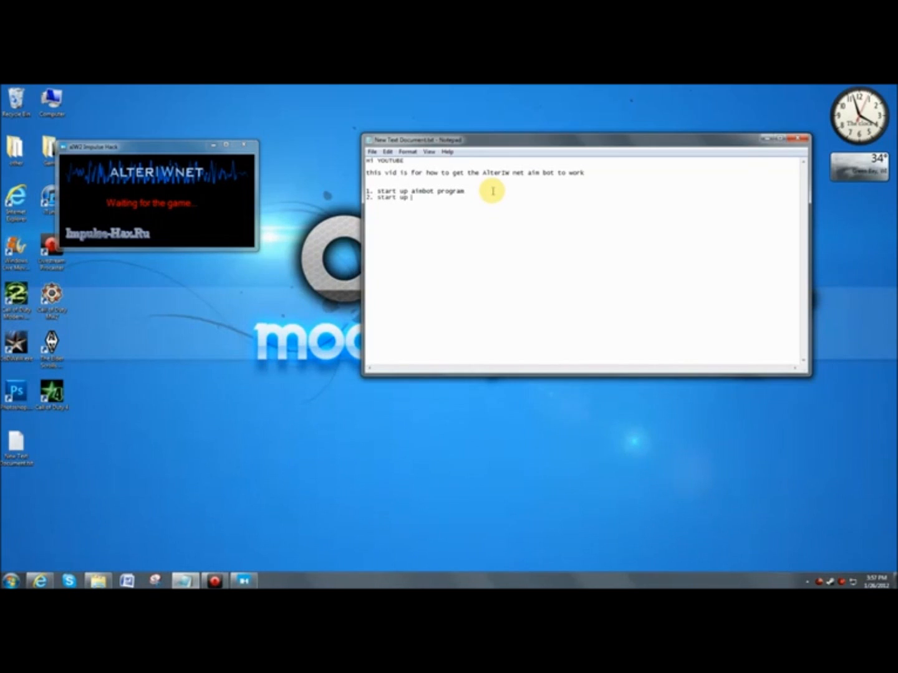
# Begin step 2 in Notepad and open the mw2 game folder under Games
pyautogui.write('aiw')
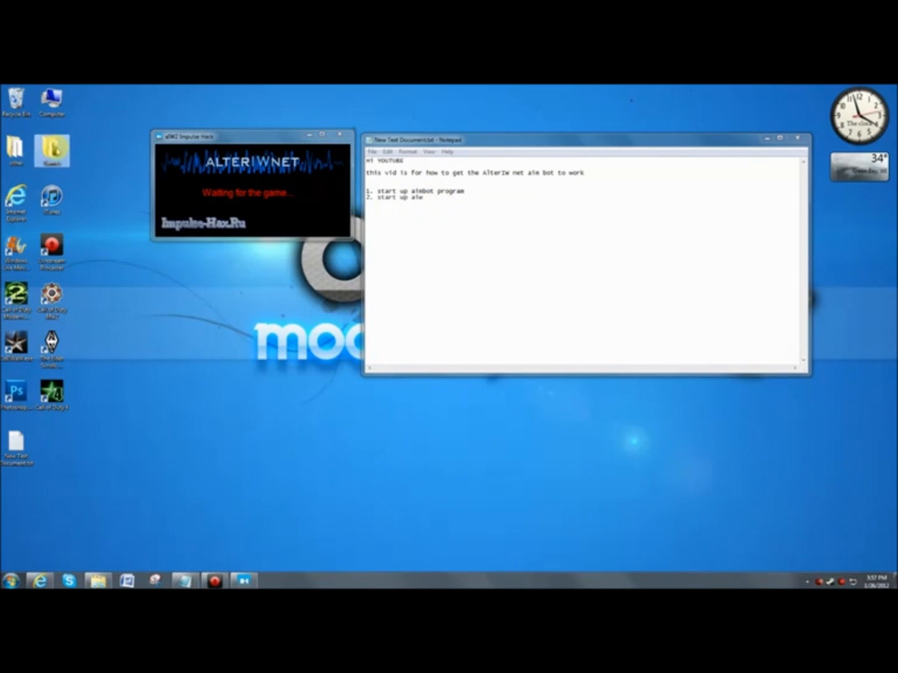
pyautogui.doubleClick(52, 147)
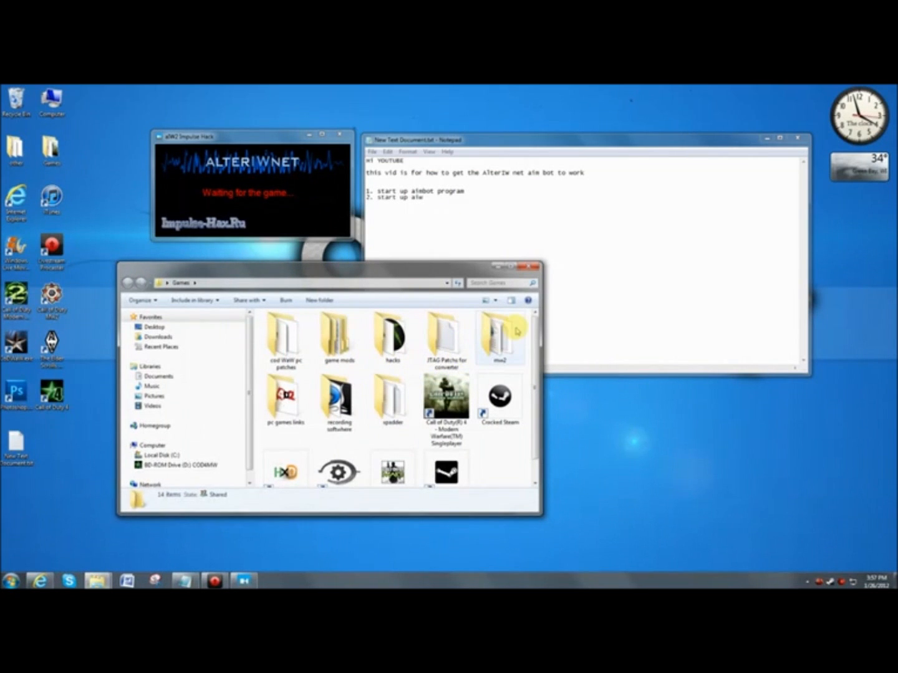
pyautogui.doubleClick(499, 337)
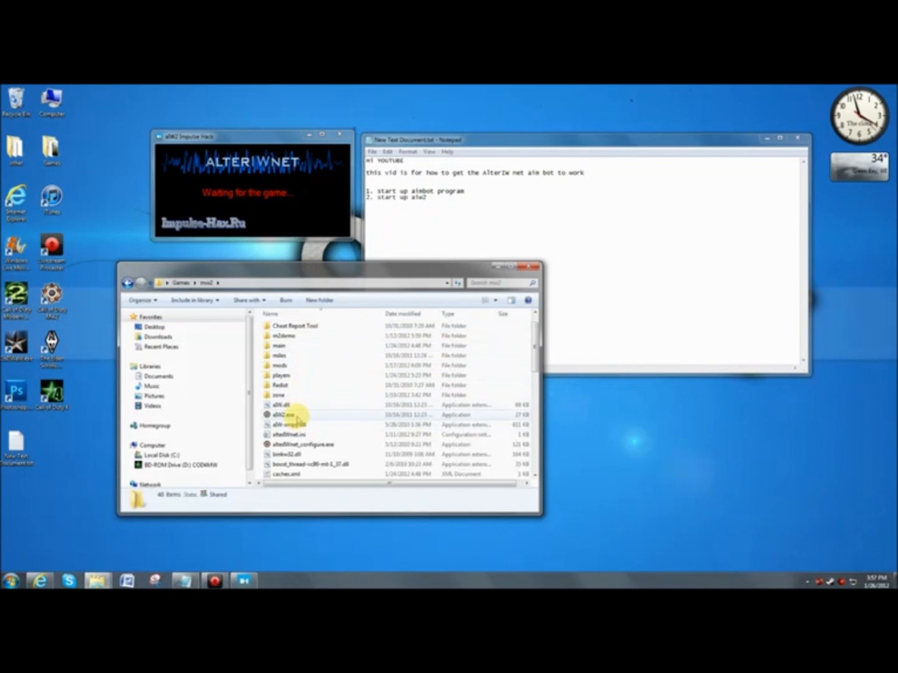
pyautogui.moveTo(285, 414)
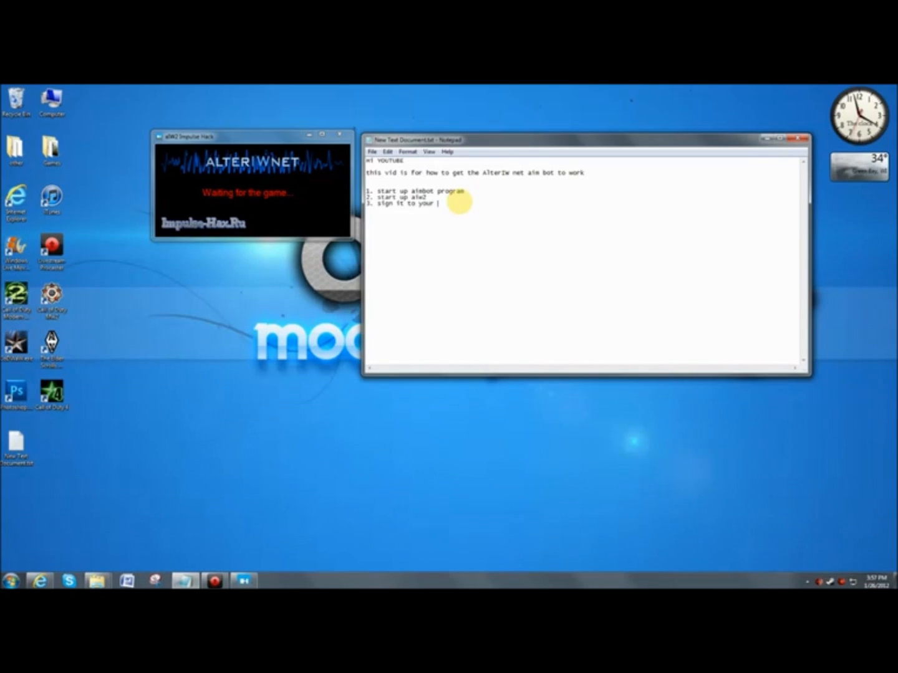
# Enter the alterIWnet account name and password in the sign-in dialog
pyautogui.write('account')
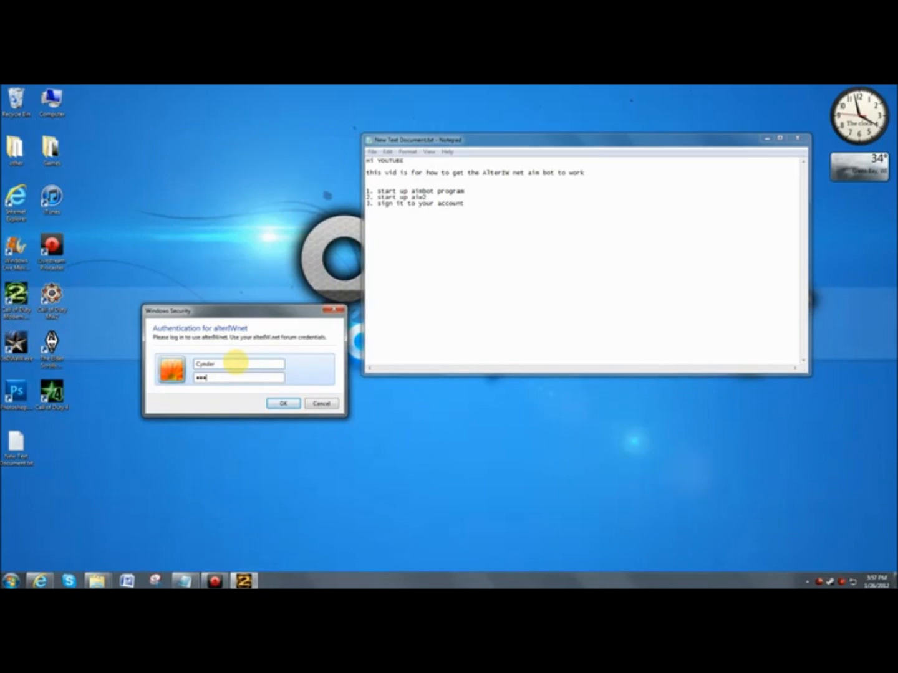
pyautogui.write('password')
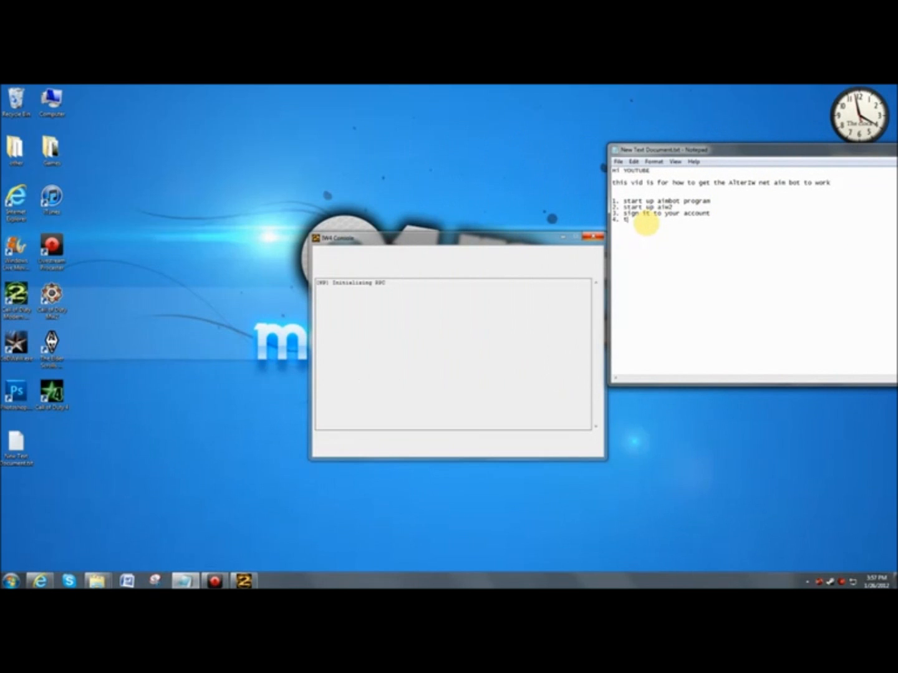
# Add steps 4 and 5: the game should open, press insert in game; begin step 6 about arrows
pyautogui.write('the game show')
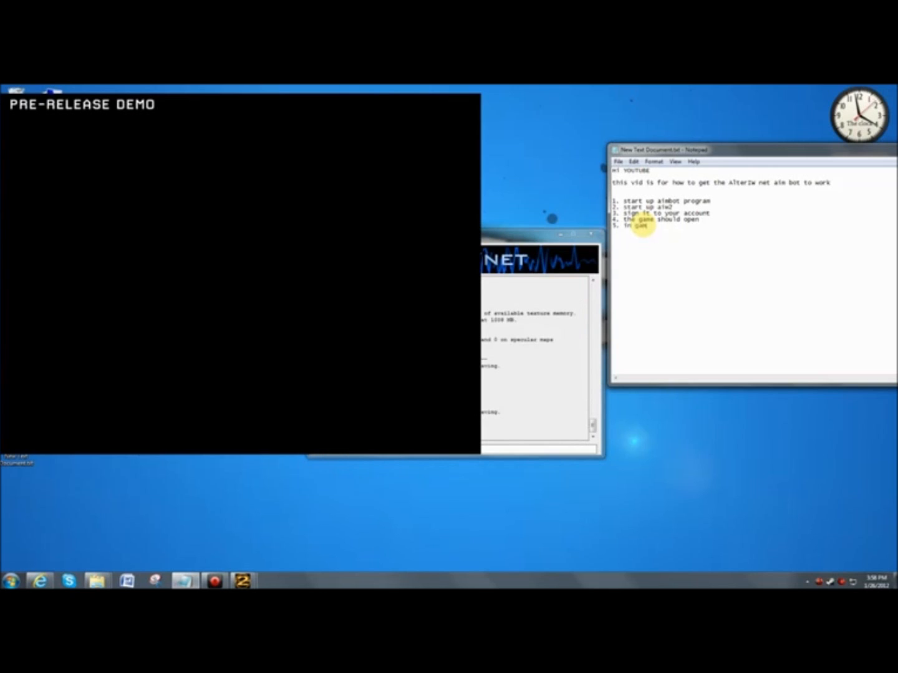
pyautogui.write('press [')
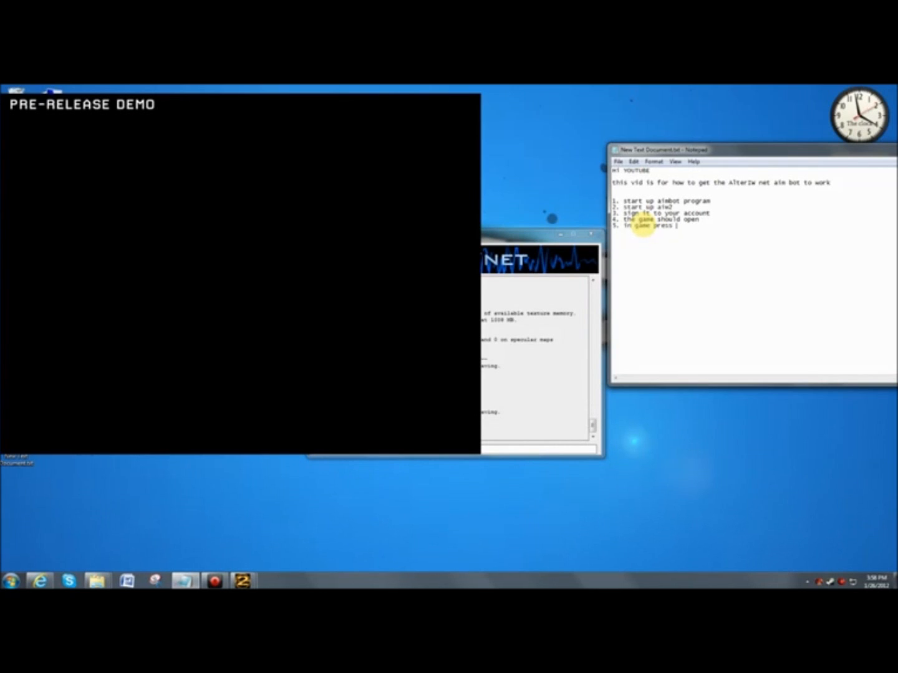
pyautogui.write('insert')
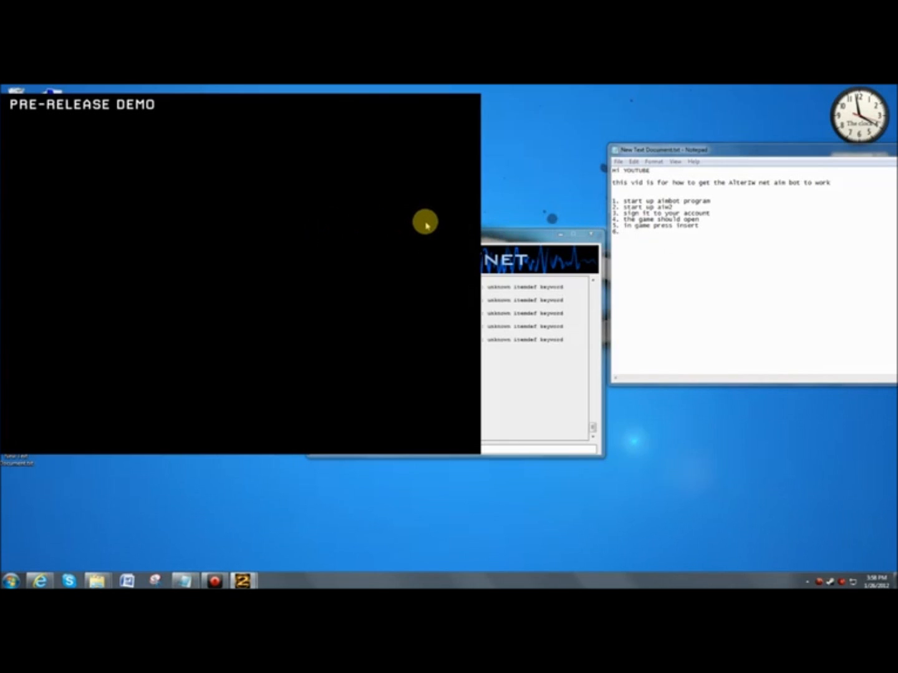
pyautogui.moveTo(588, 230)
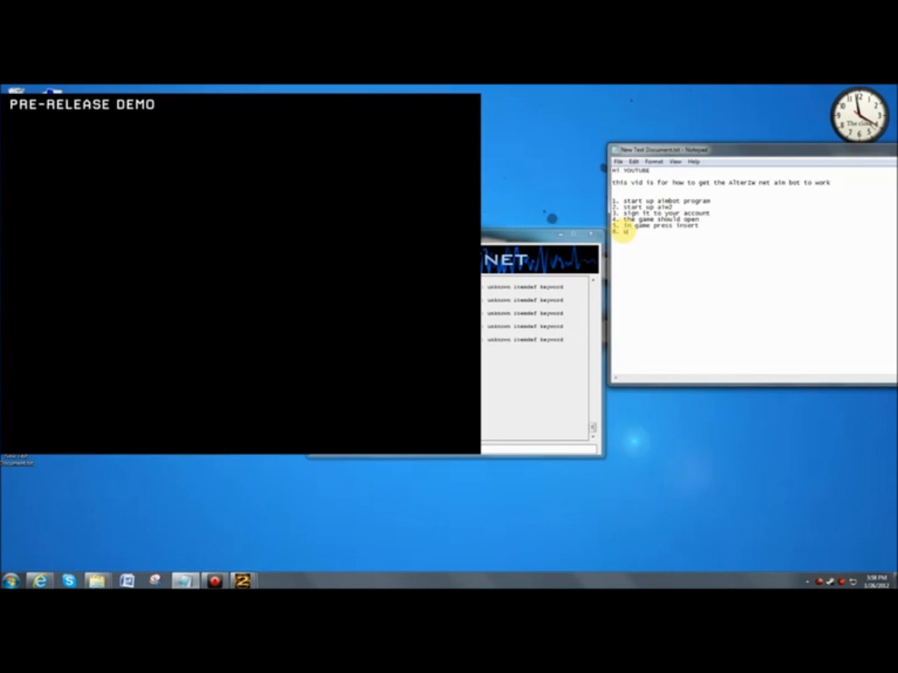
pyautogui.write('se the arrow')
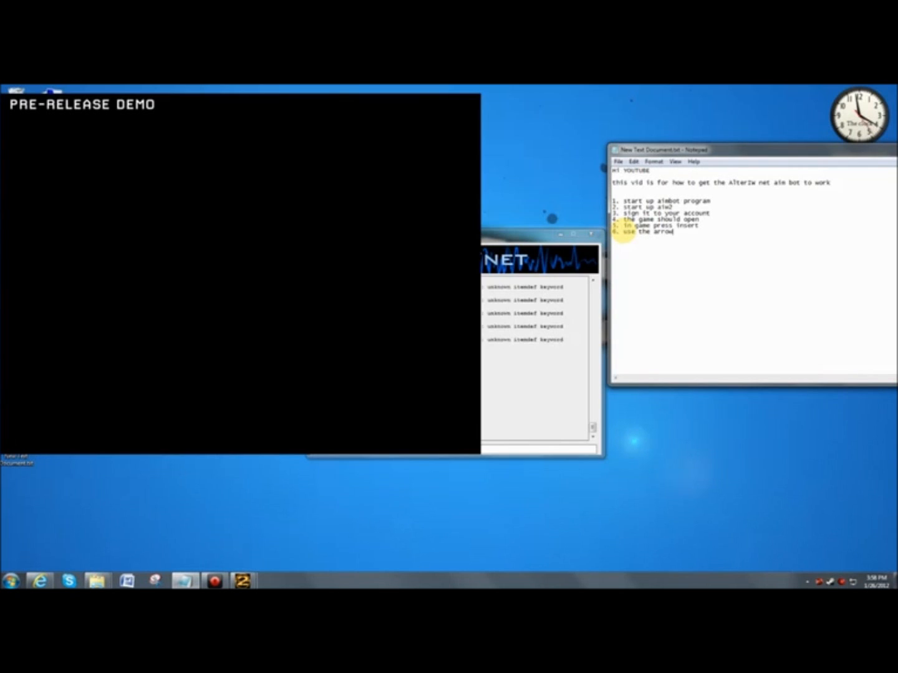
# Add steps 6 and 7: arrow keys to navigate, insert to close the menu, with a note about nubes
pyautogui.write('keys to navagate')
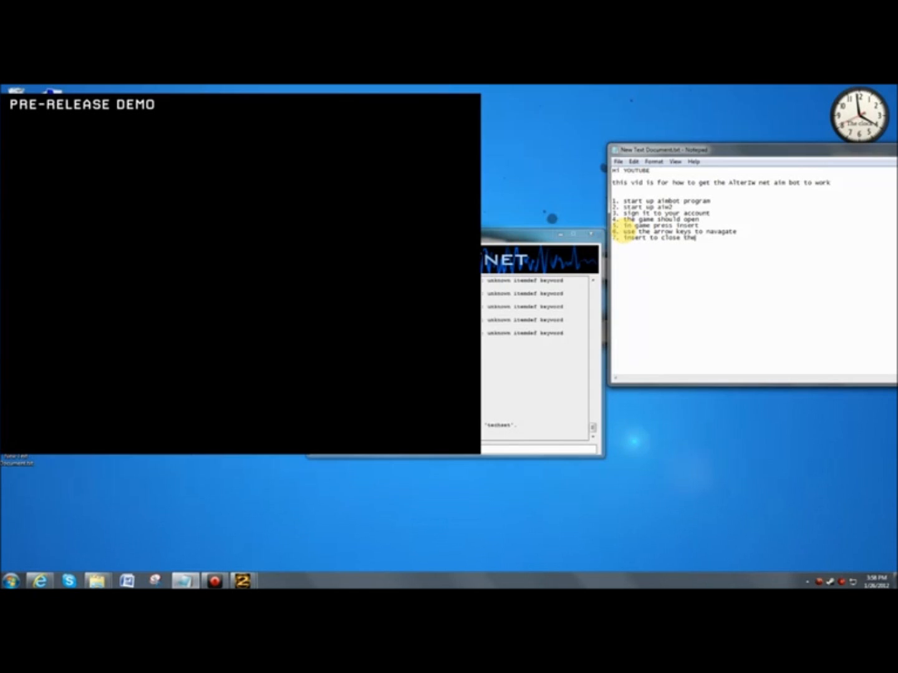
pyautogui.write('menu')
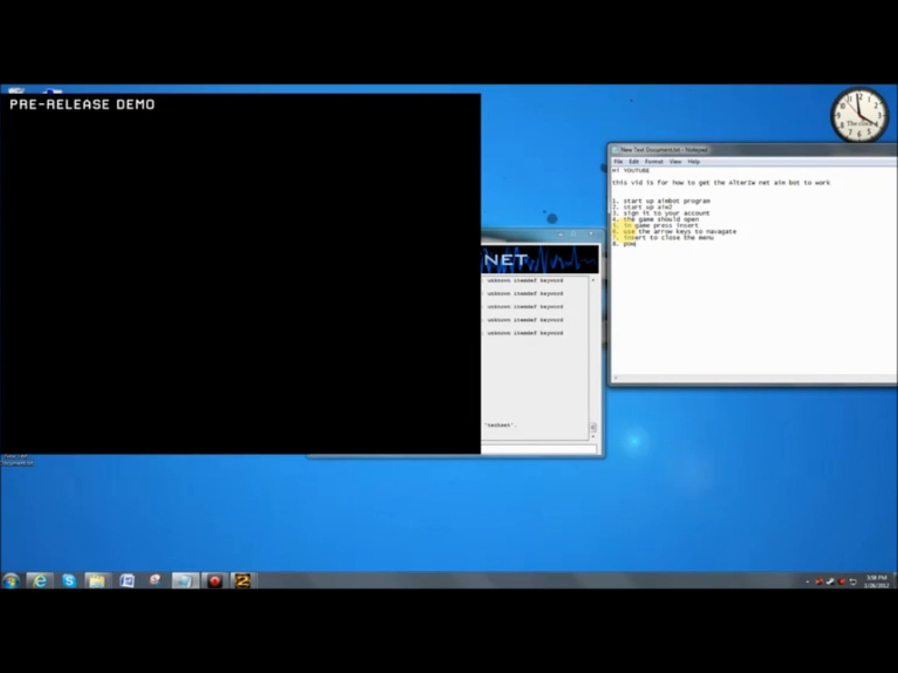
pyautogui.write('some')
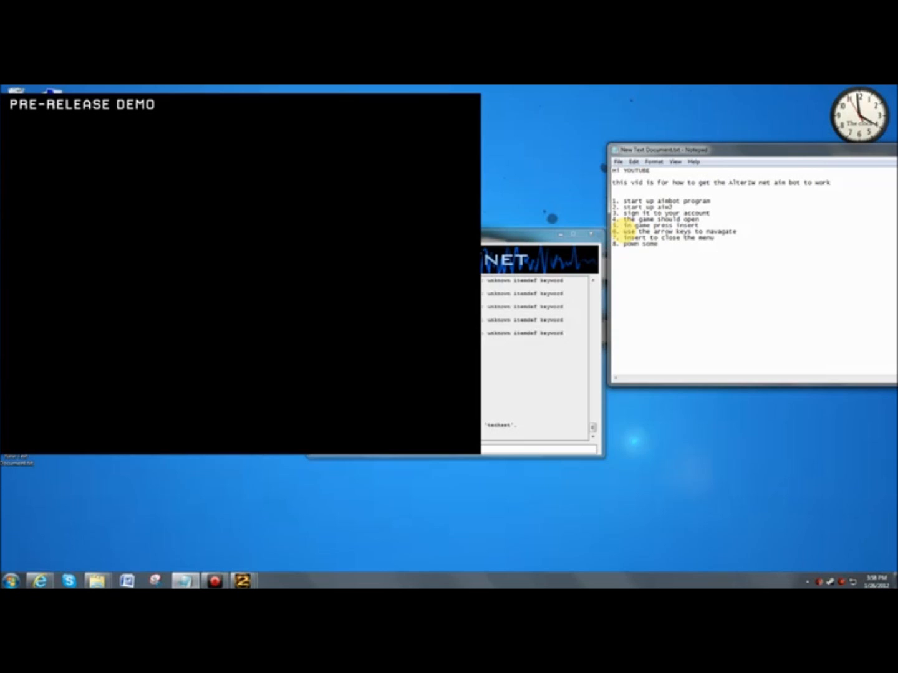
pyautogui.write('nubes')
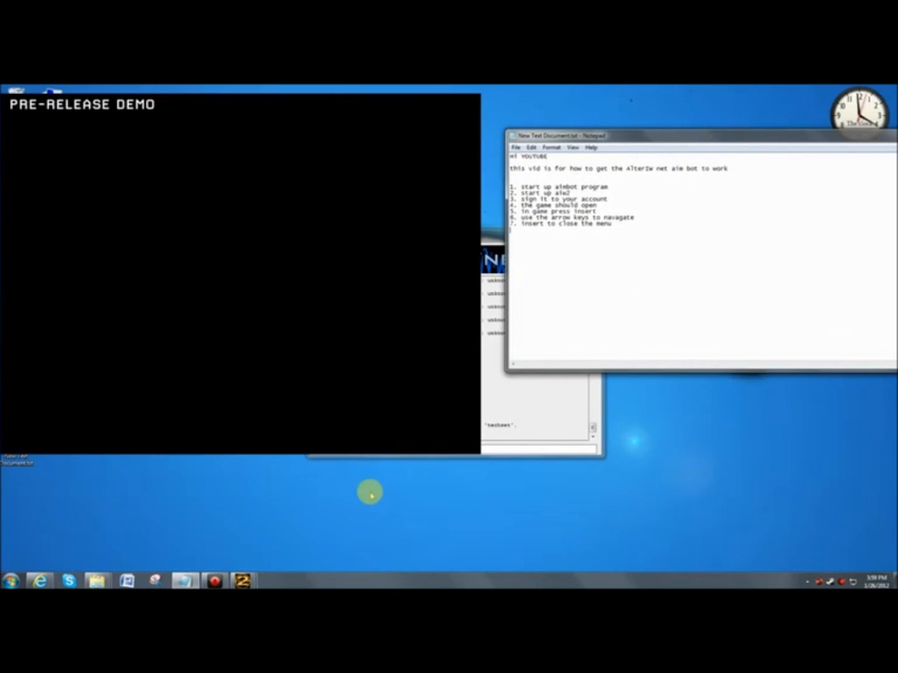
pyautogui.moveTo(384, 517)
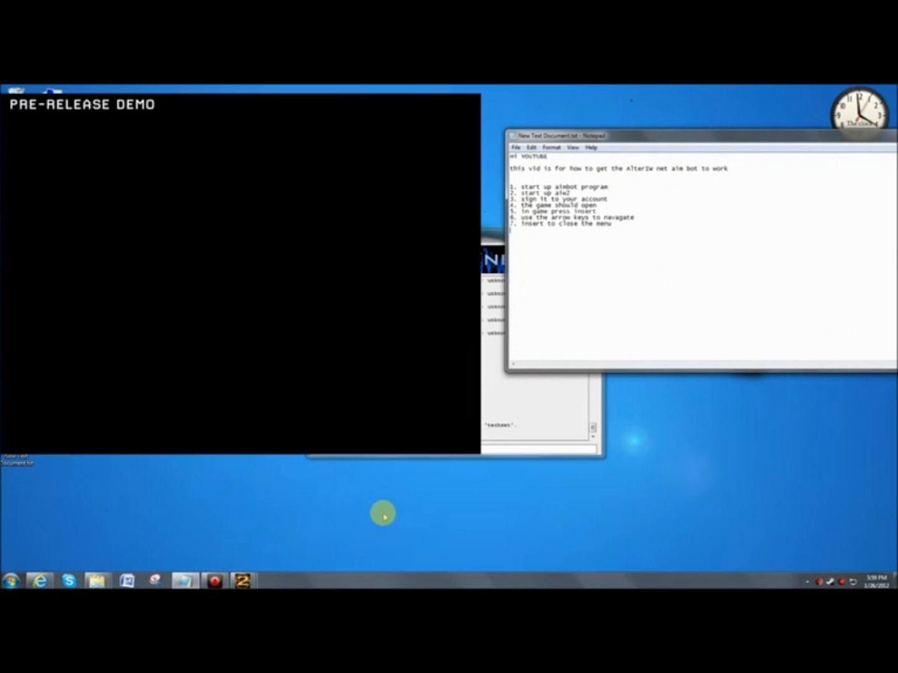
pyautogui.moveTo(436, 237)
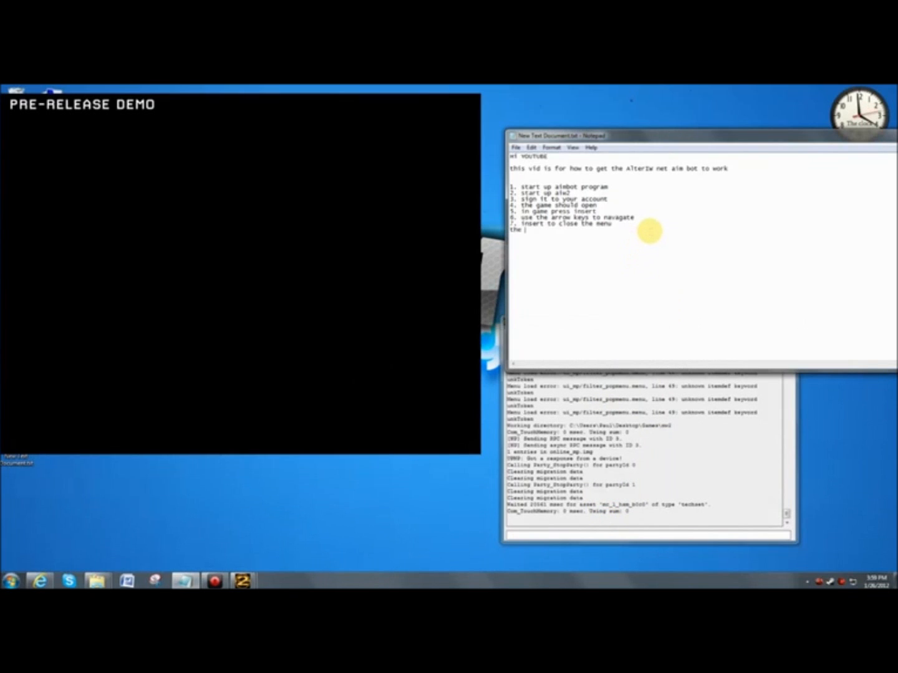
# Write the closing line 'the rest of this vid is to show:' below step 7
pyautogui.write('rest of the')
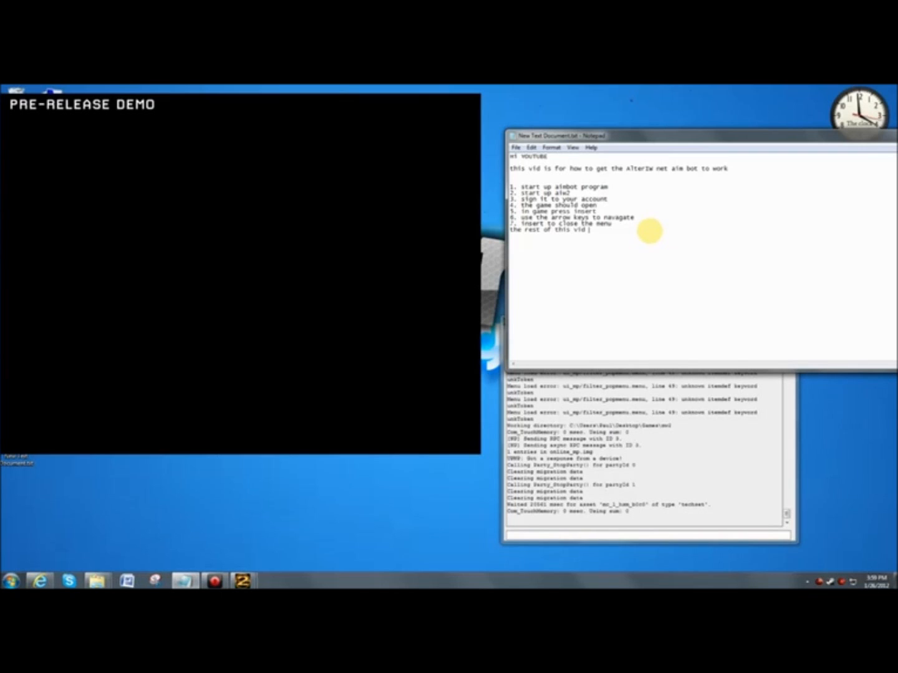
pyautogui.write('is to show')
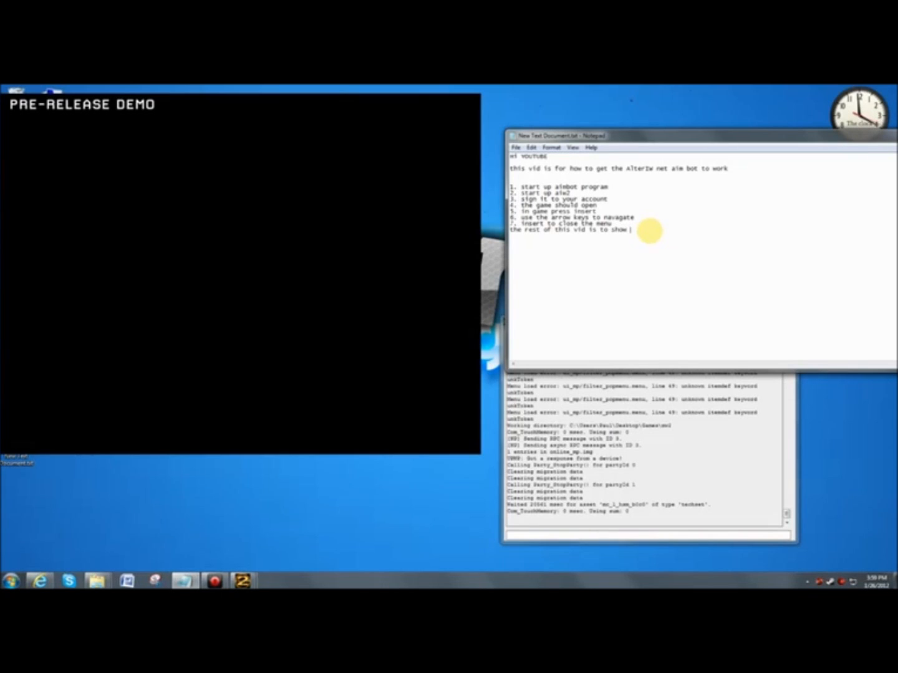